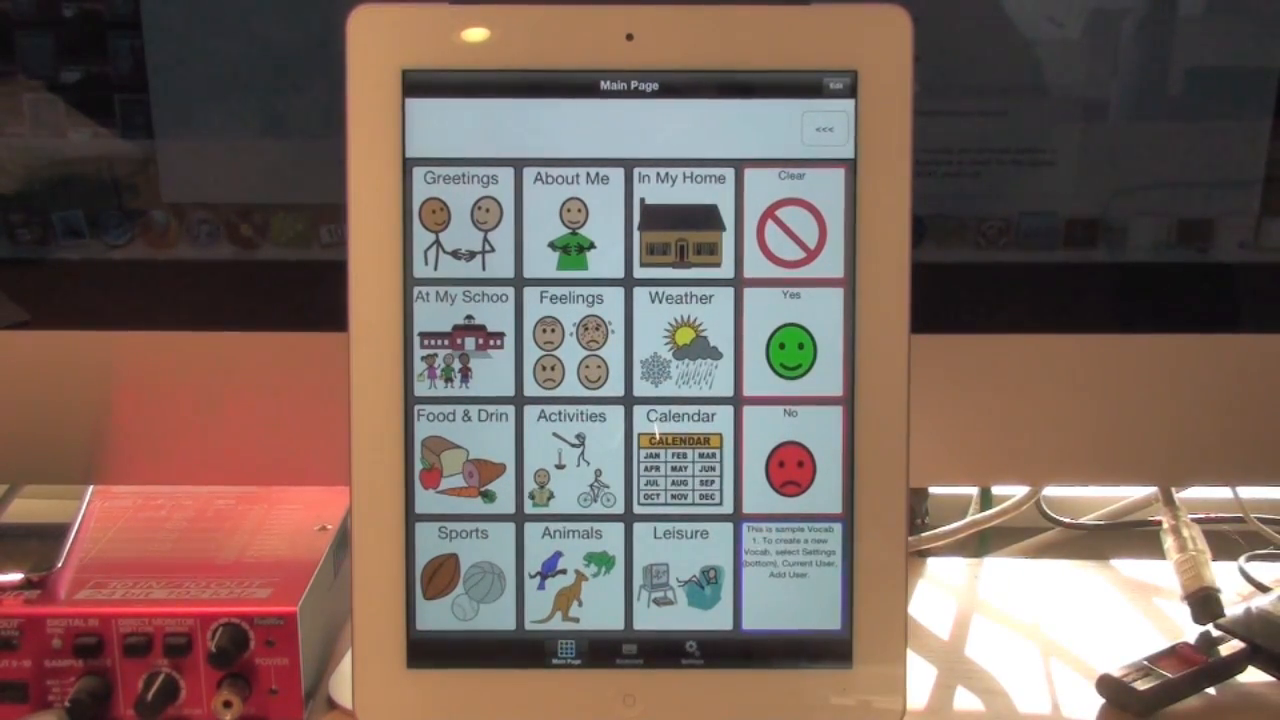
Open the Users list from Settings, showing Default User as current
click(687, 655)
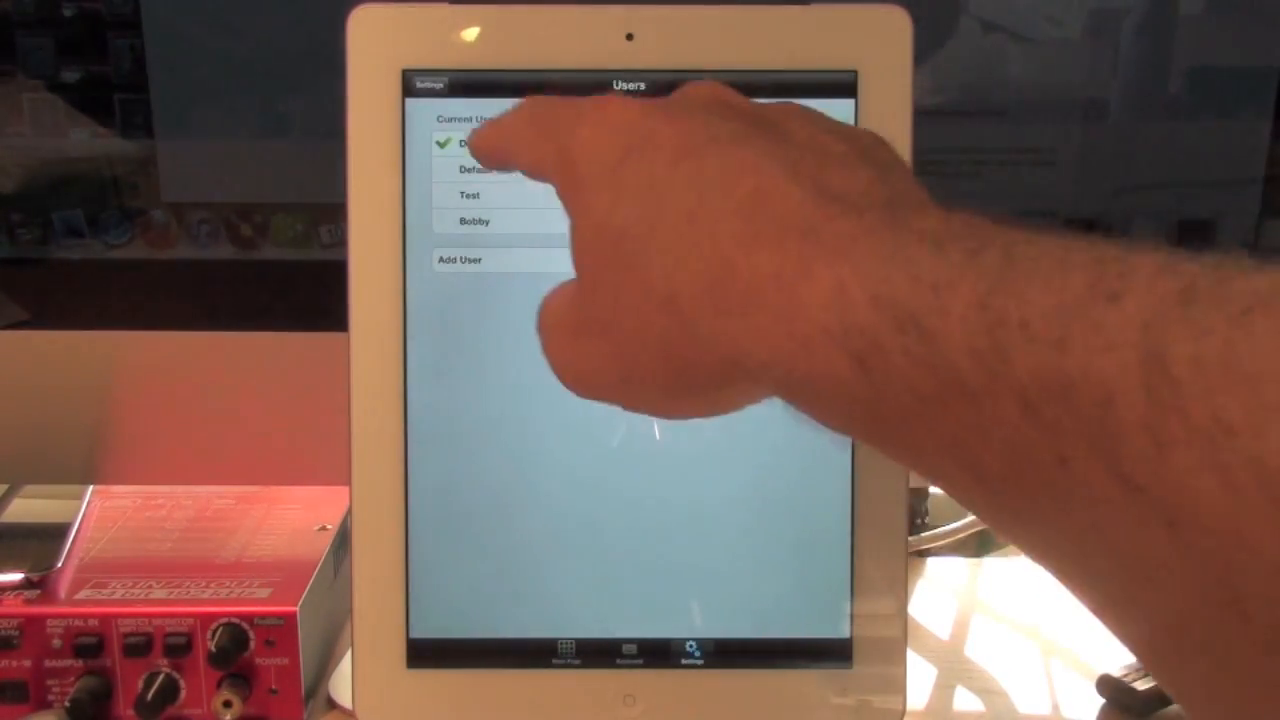
click(427, 84)
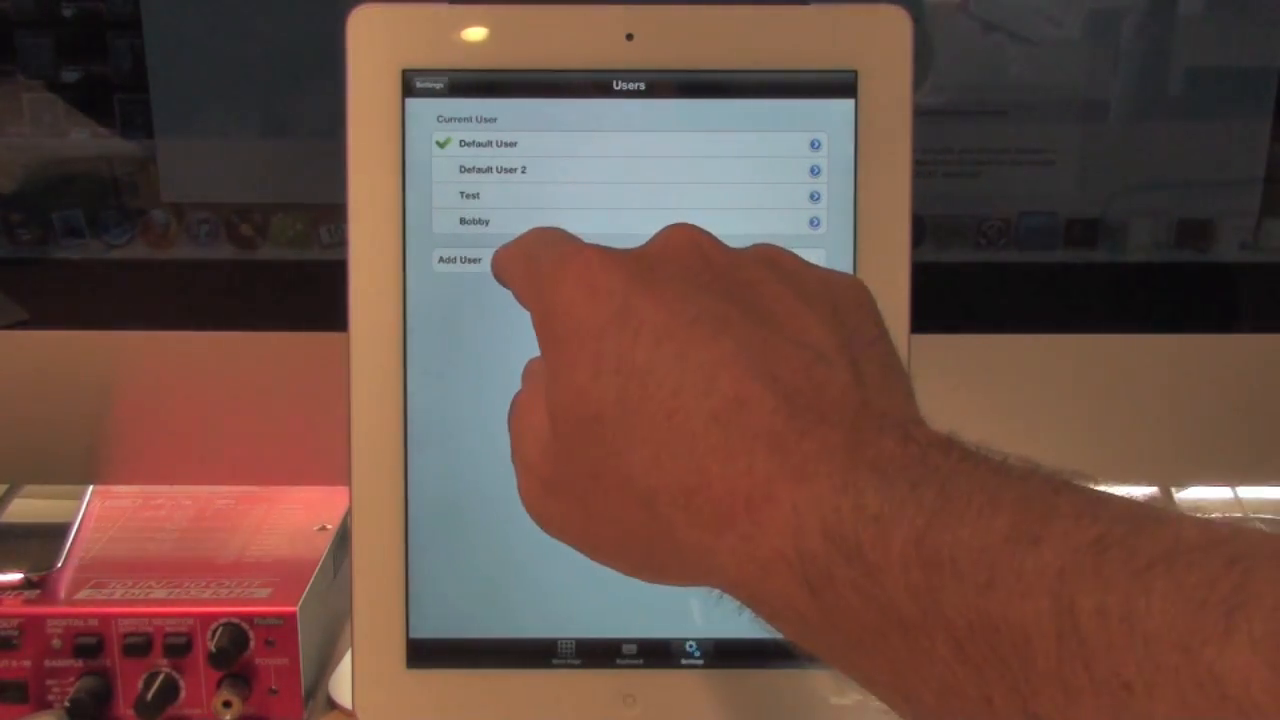
Add a new user named 'Susan'
click(460, 260)
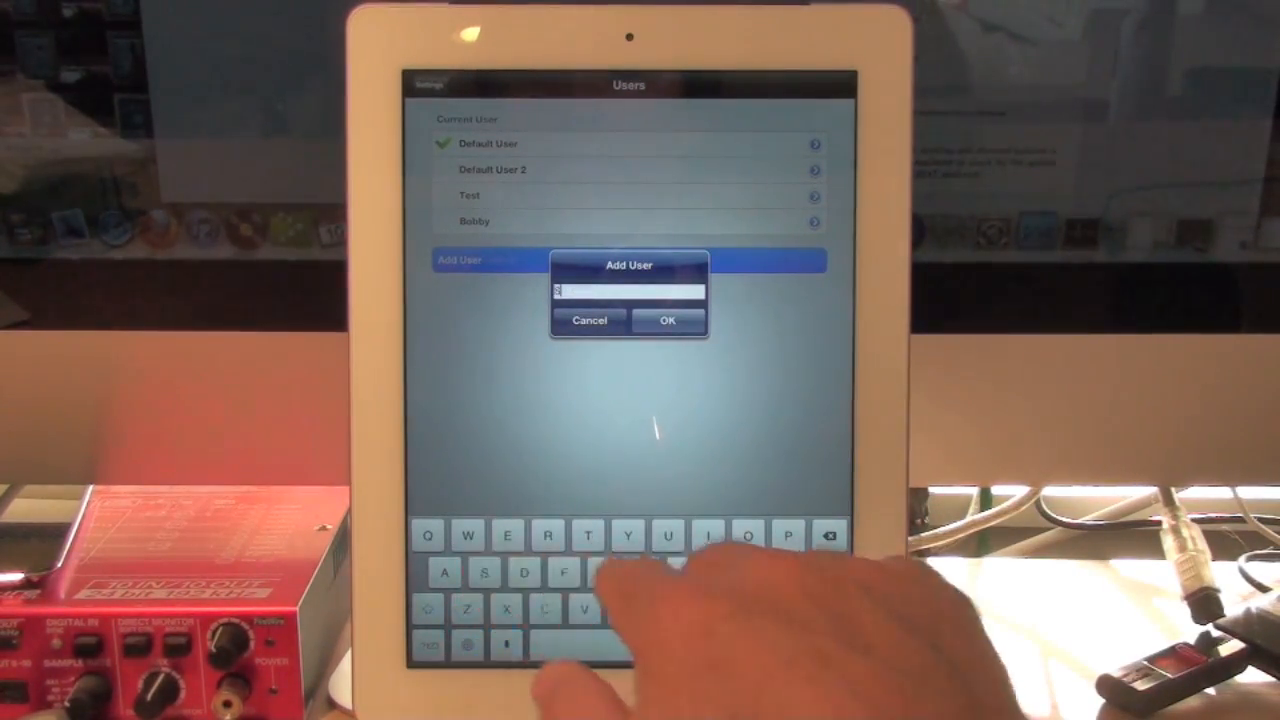
text(Susan)
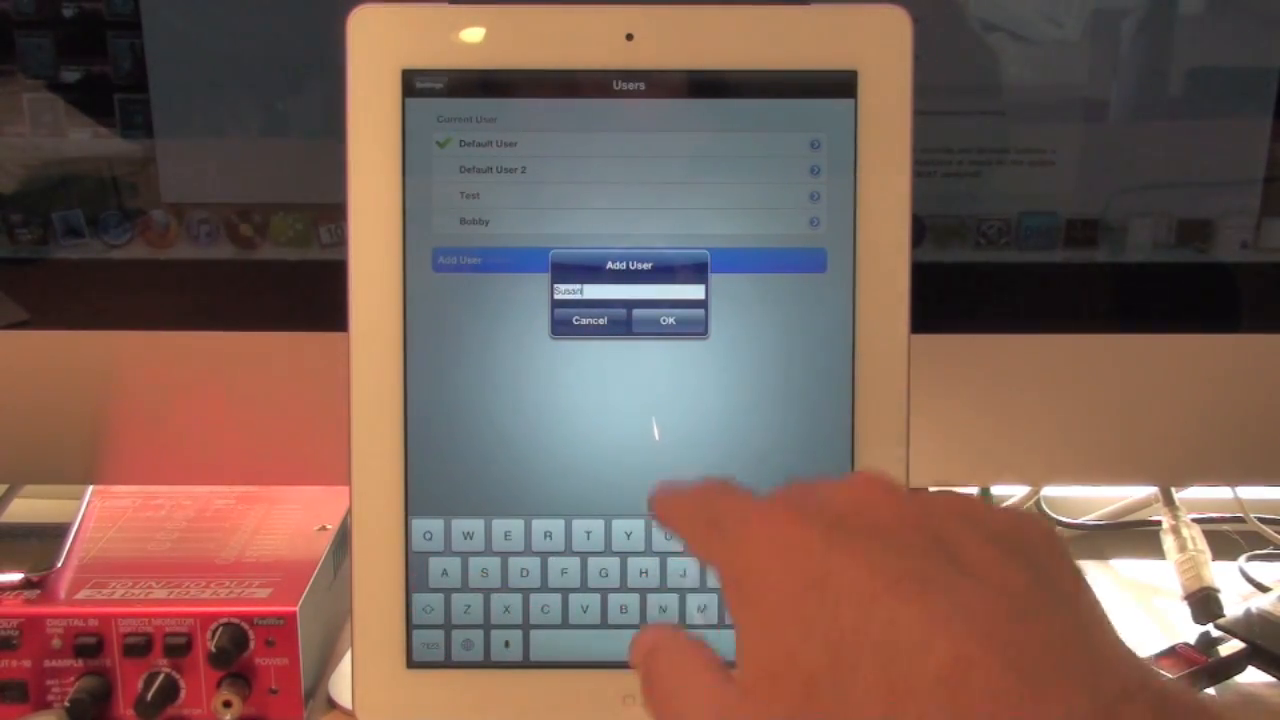
click(667, 320)
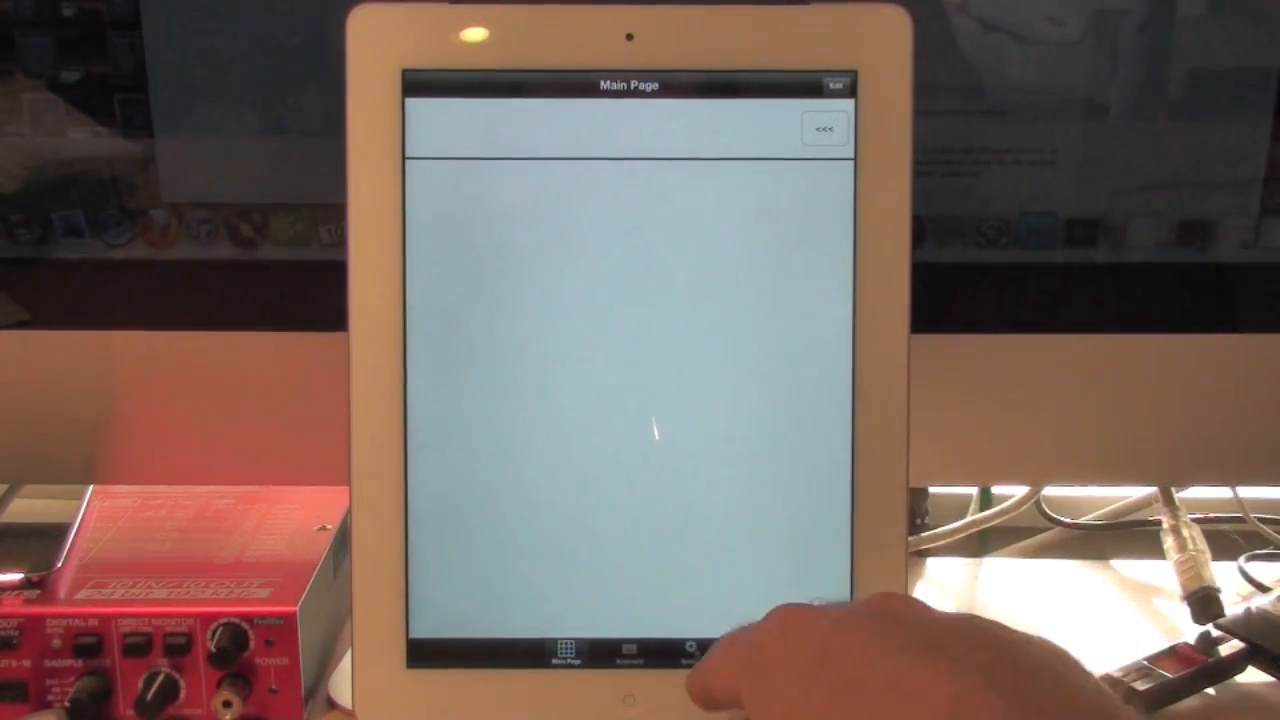
Switch back to Default User and browse the Weather category before returning to Main Page
click(691, 650)
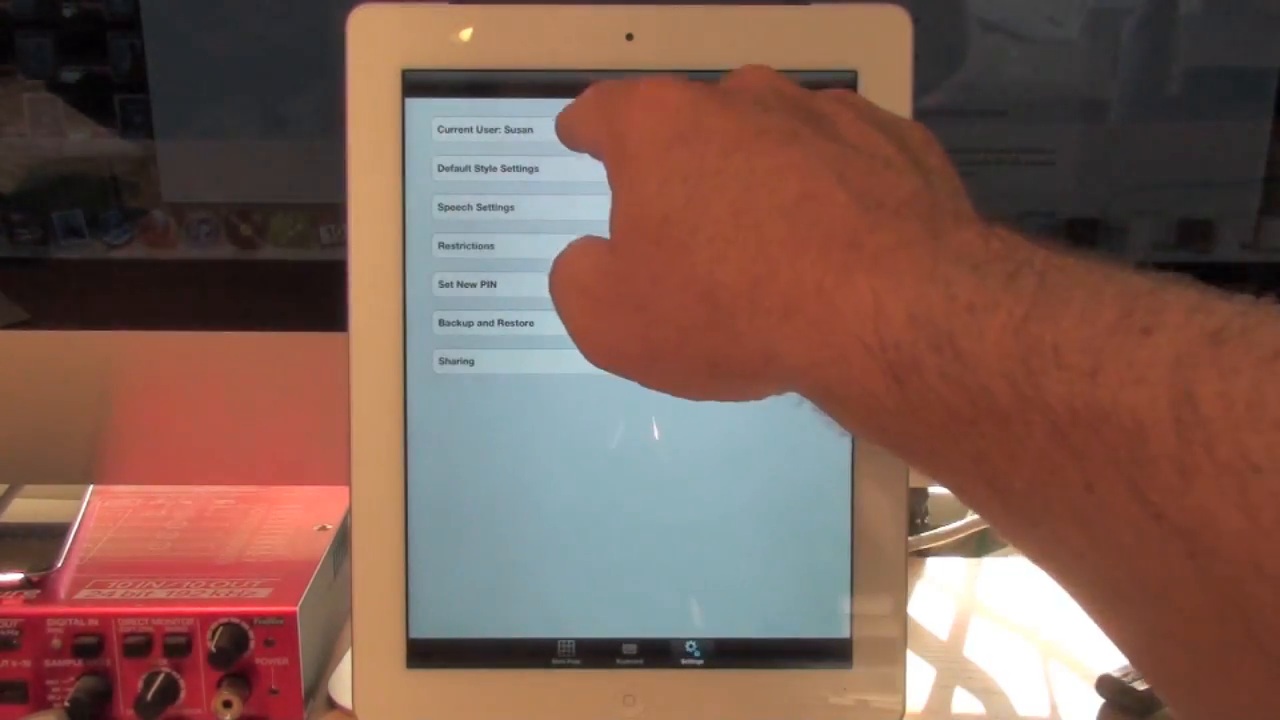
click(487, 130)
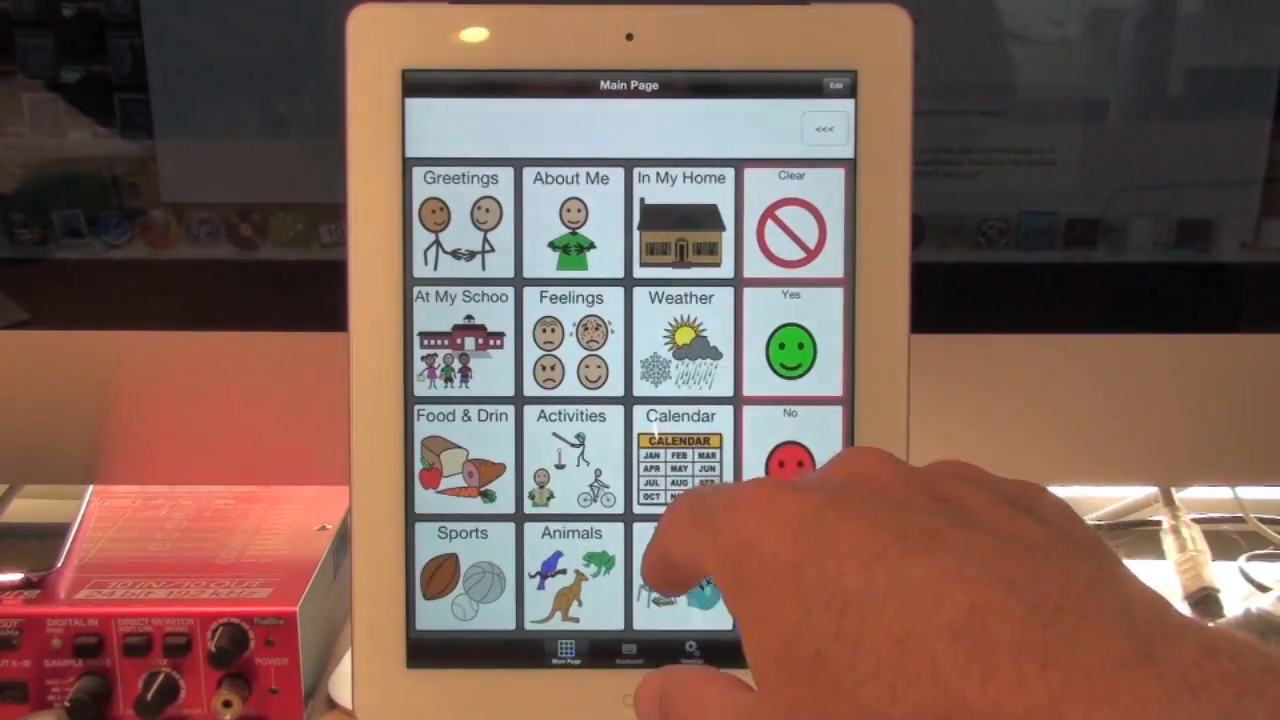
click(680, 340)
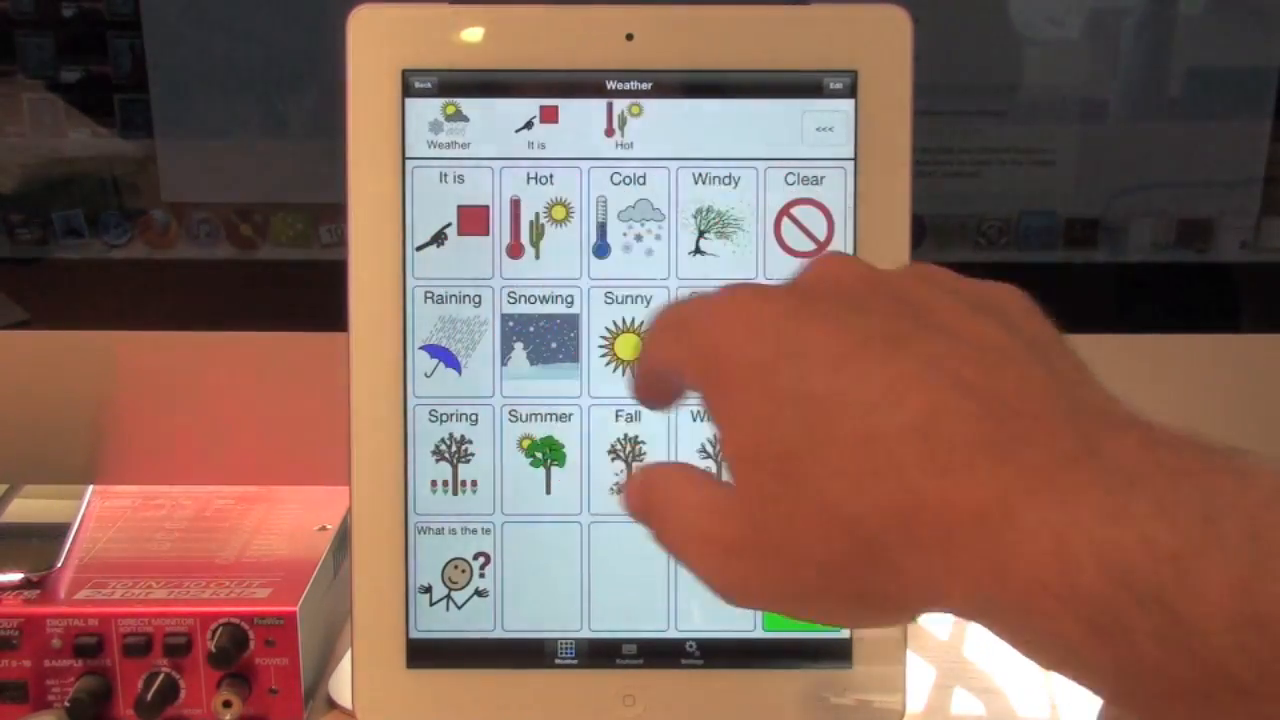
click(421, 84)
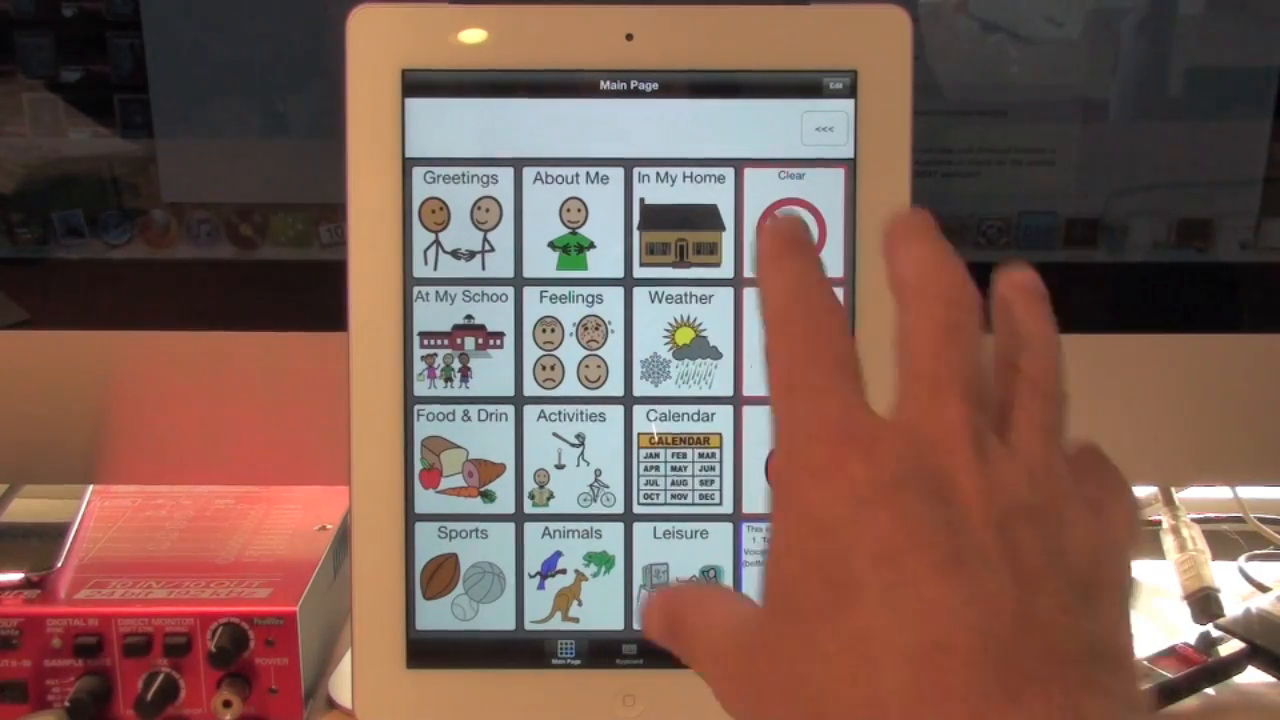
Copy Default User's main page in edit mode, then open the Users list
click(791, 222)
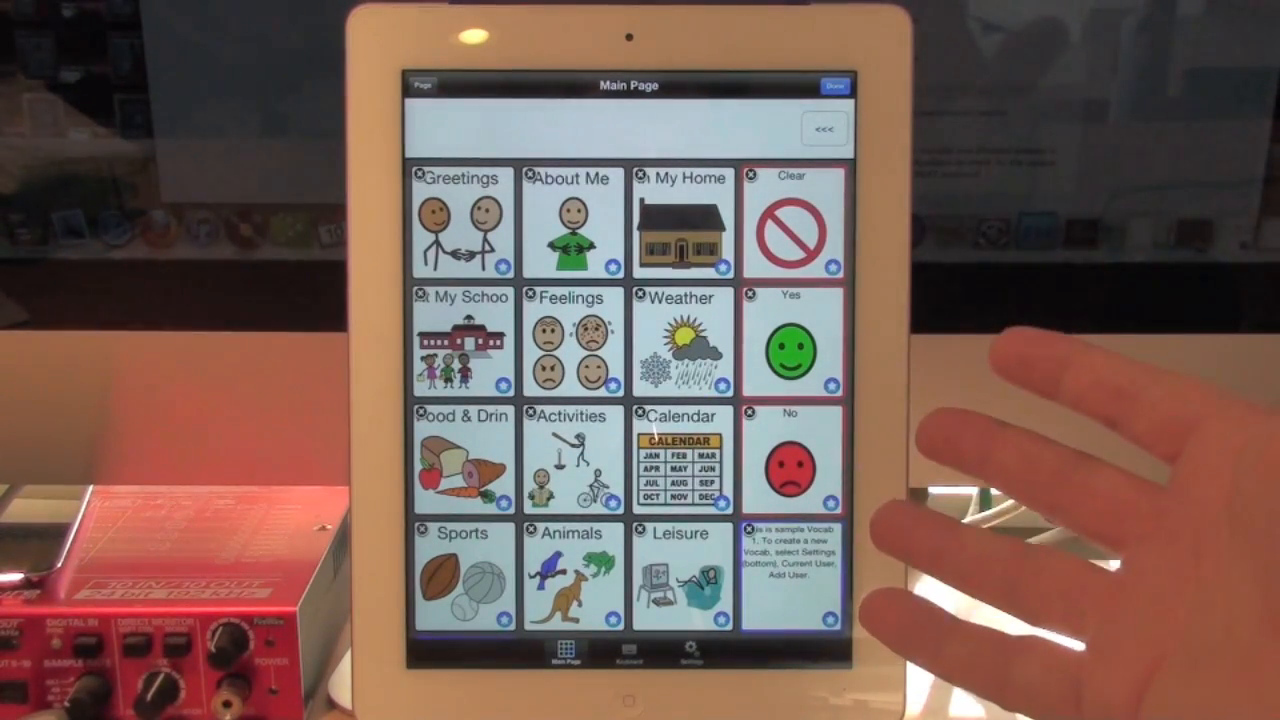
click(836, 85)
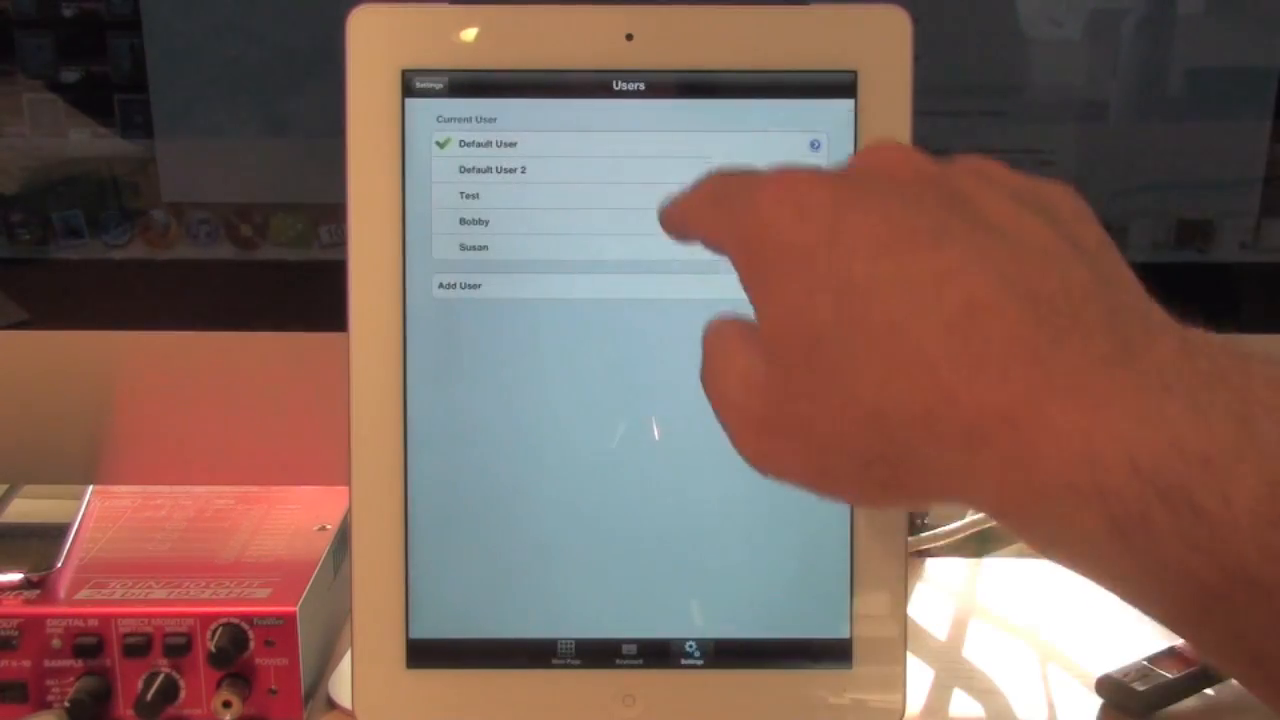
Select Susan and paste the copied vocabulary into her main page
click(472, 247)
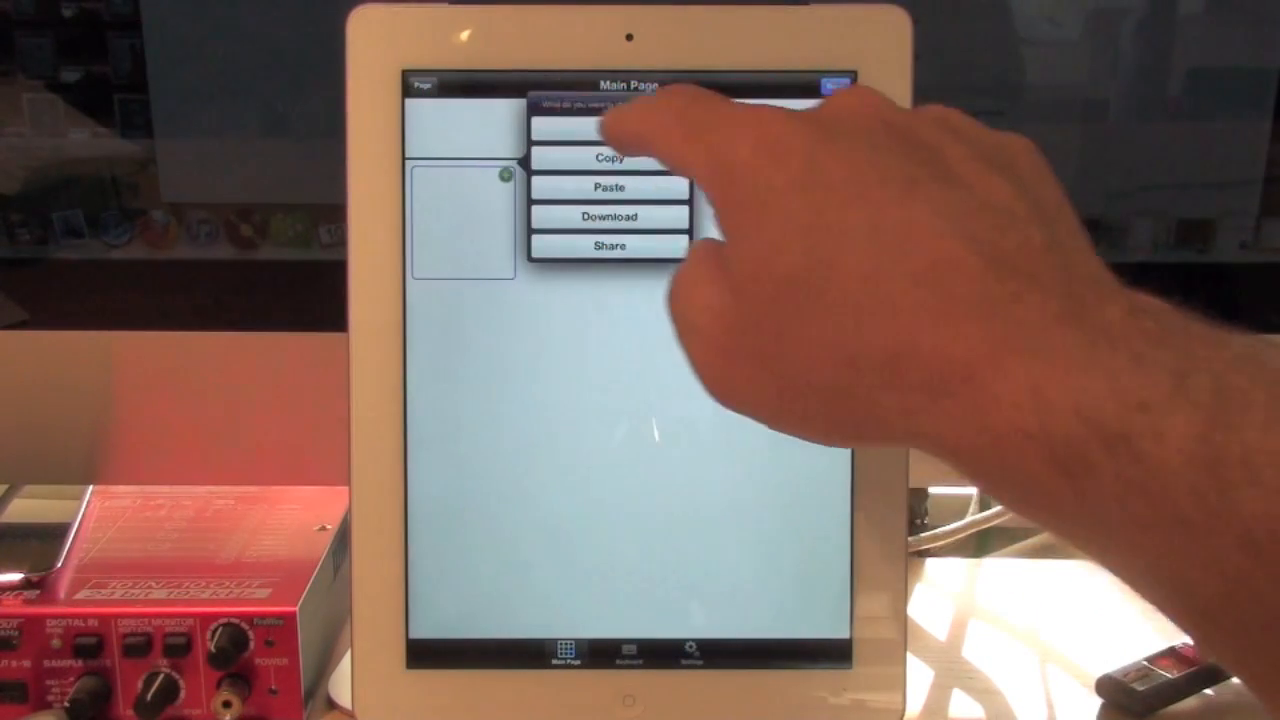
click(608, 217)
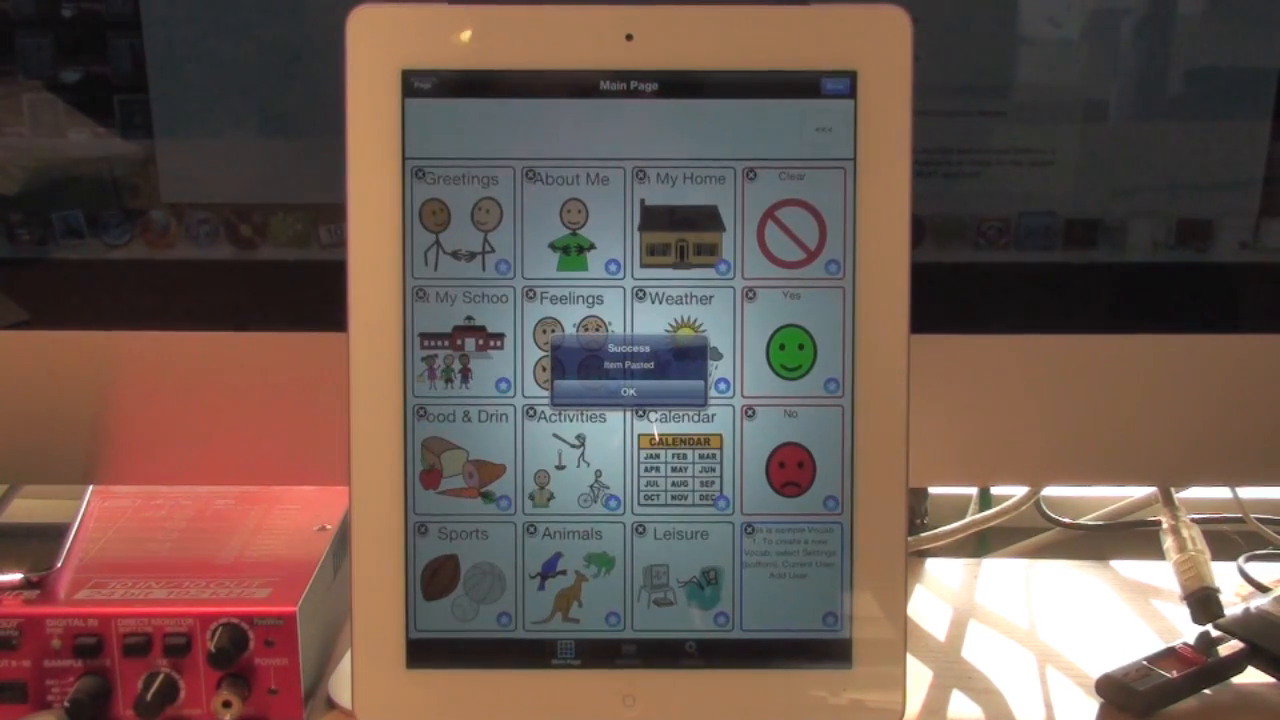
click(628, 388)
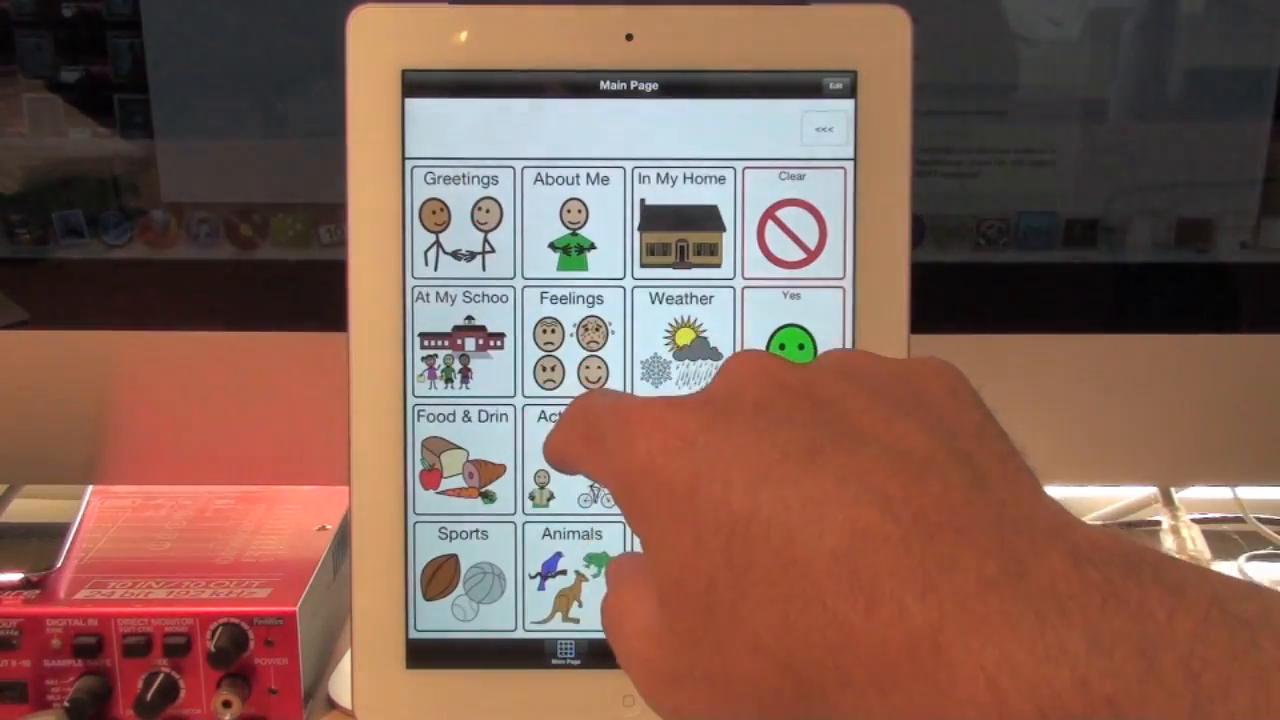
Test the Greetings page, verify Susan is current user, then return to Settings
click(461, 221)
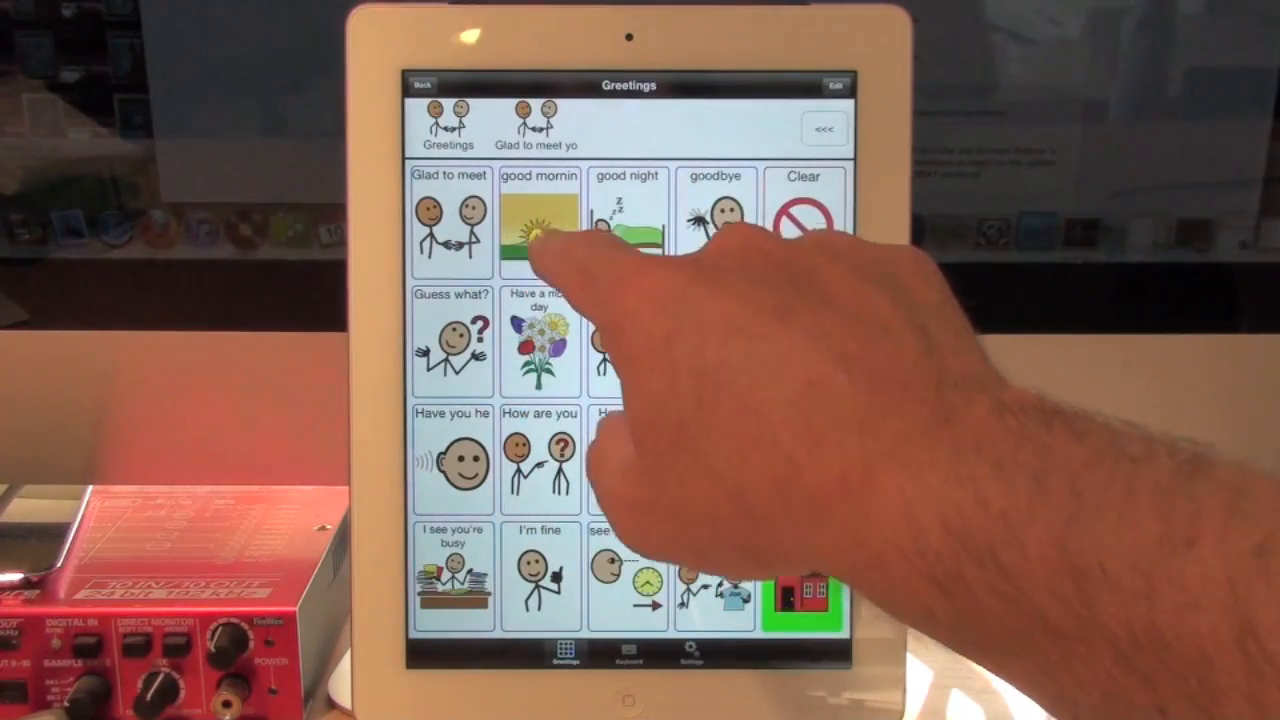
click(538, 220)
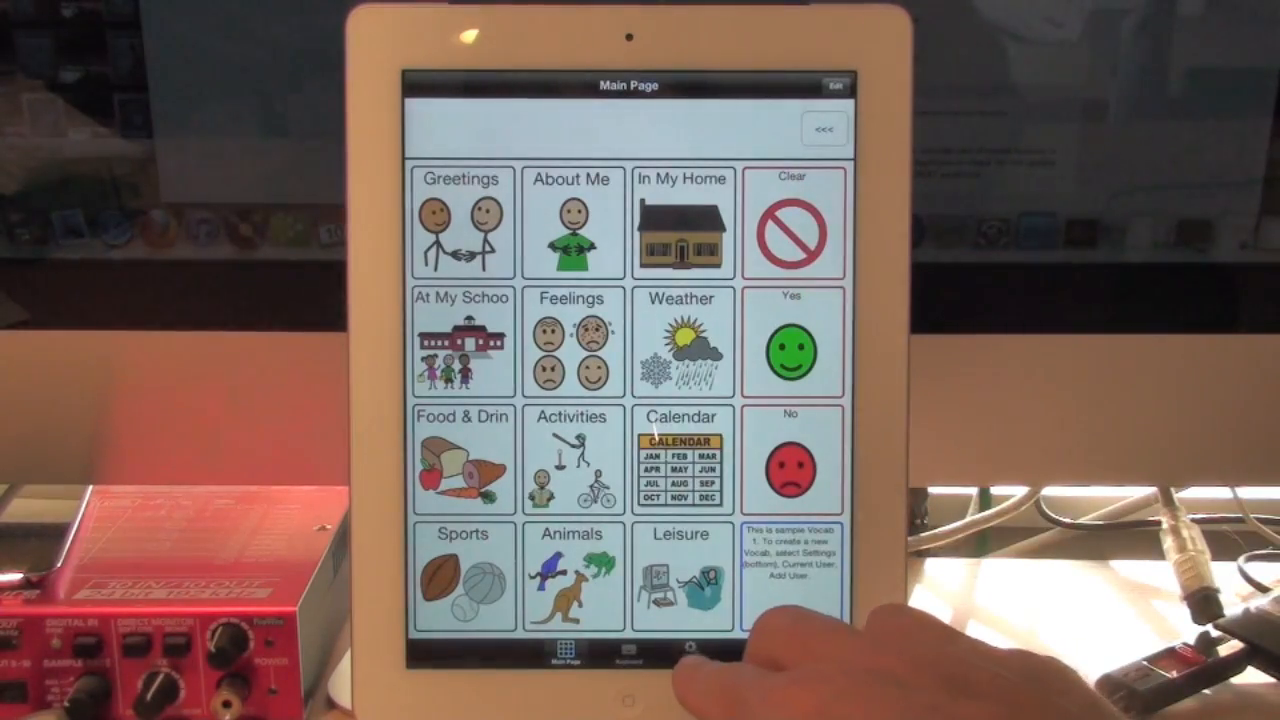
click(692, 655)
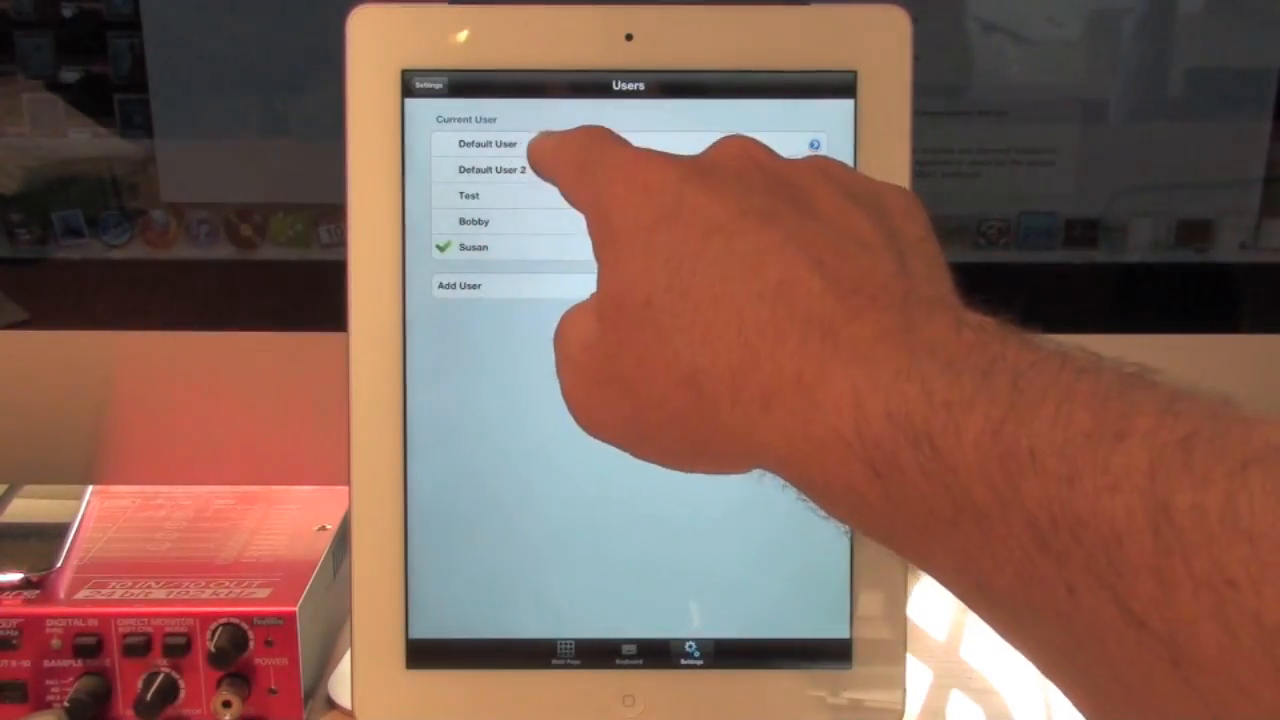
click(487, 143)
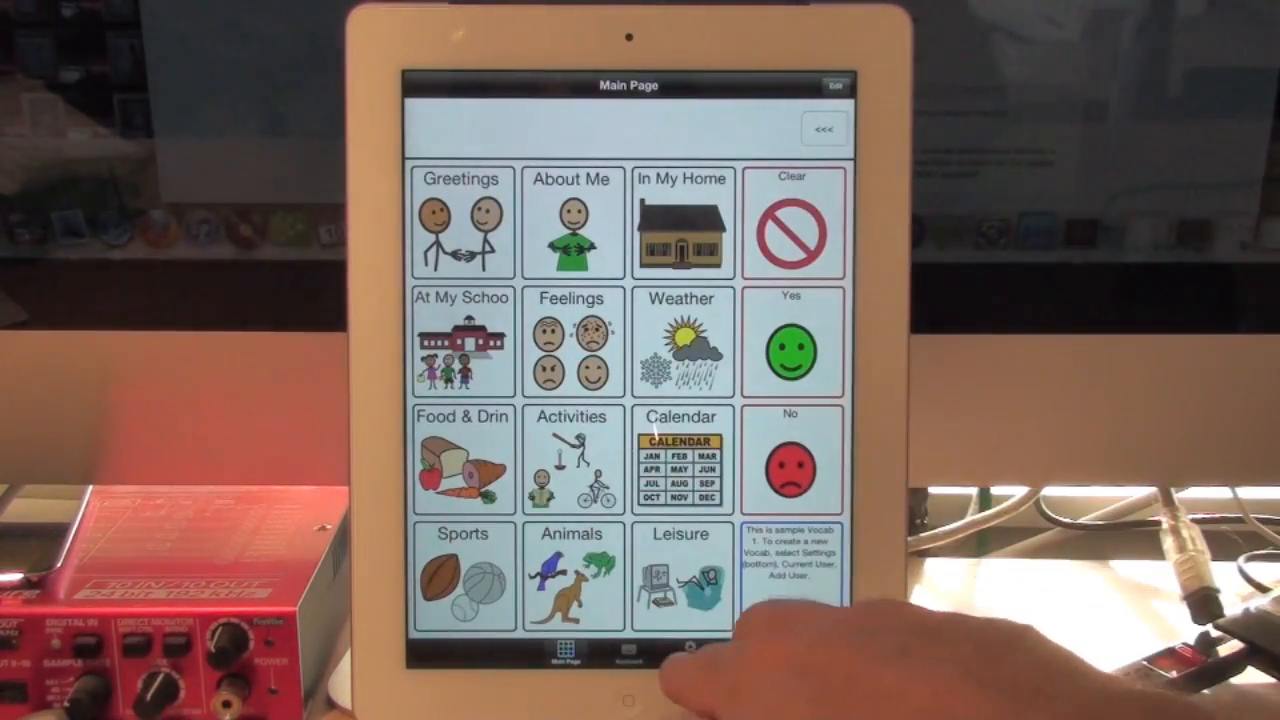
click(693, 653)
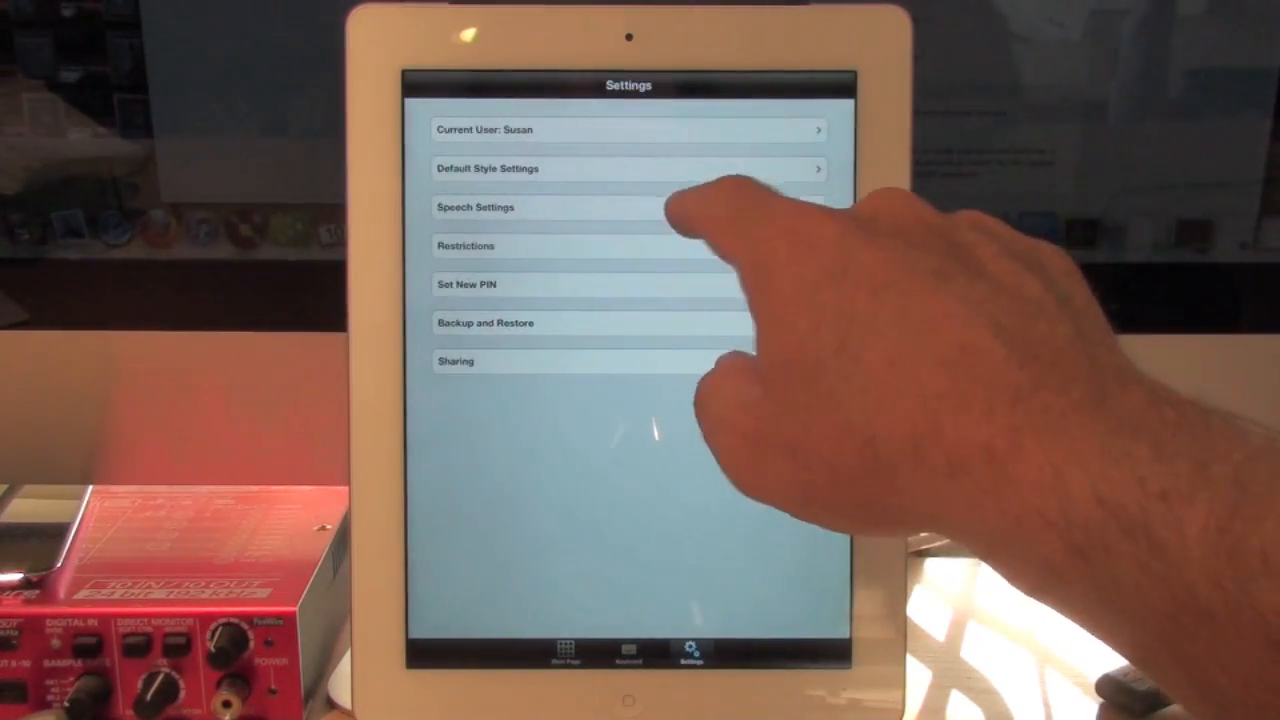
Set Susan's speech speed to 137 and voice to Kate, testing the voice
click(475, 207)
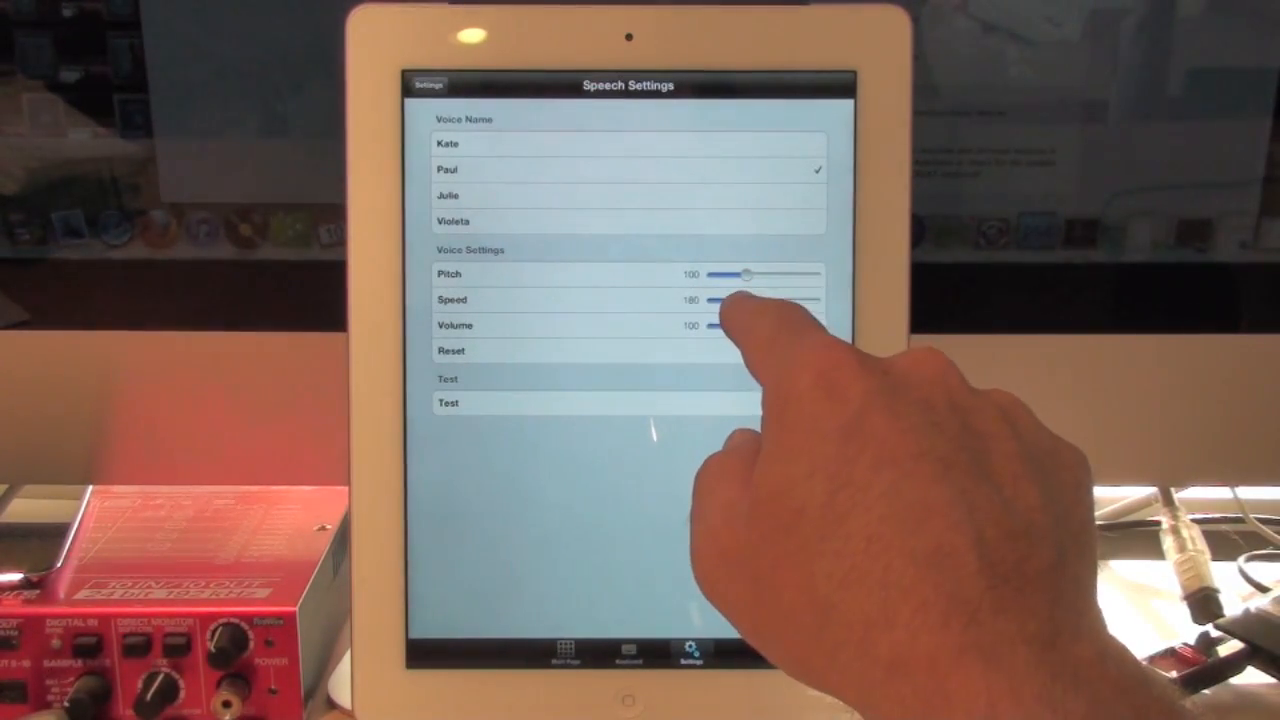
drag(733, 300, 705, 300)
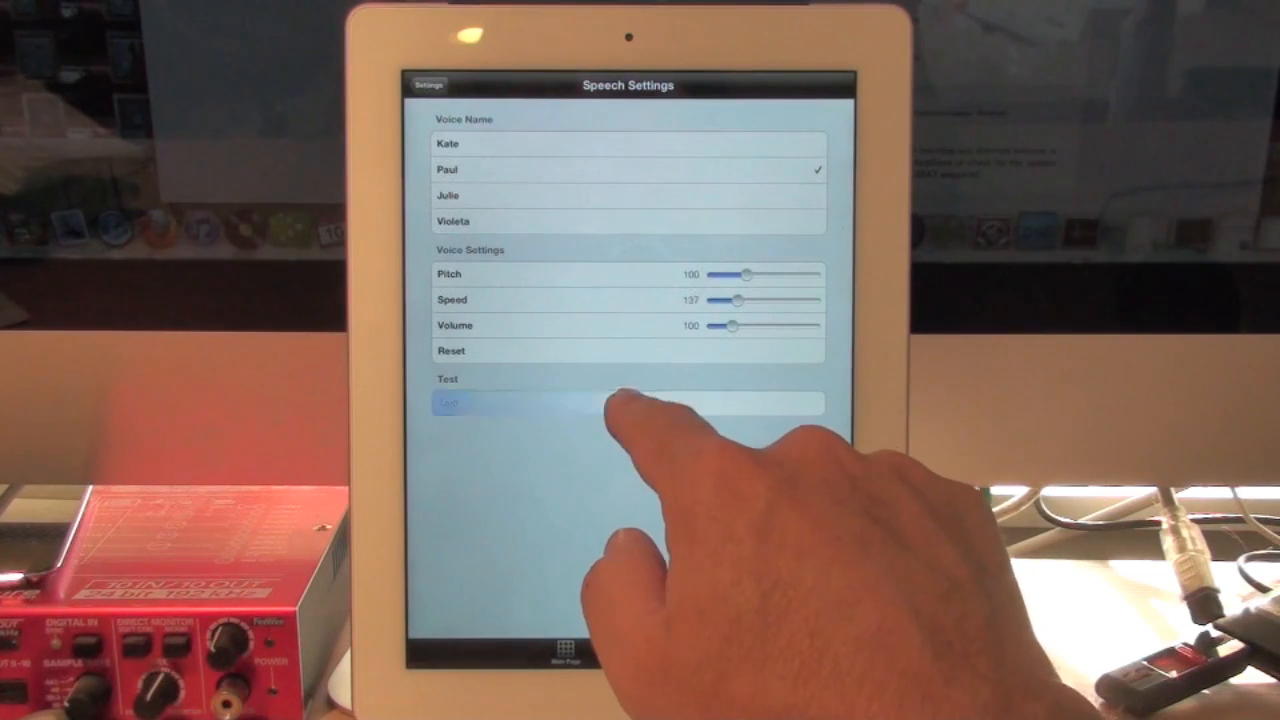
click(627, 403)
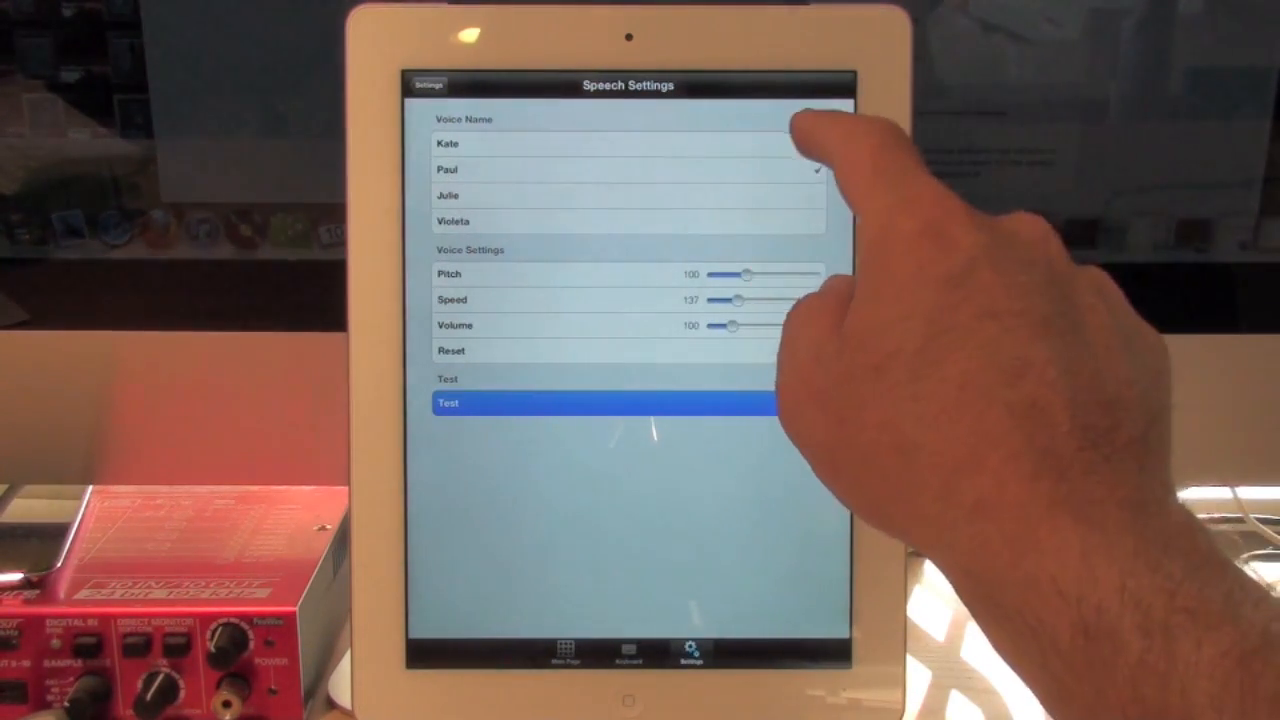
click(620, 143)
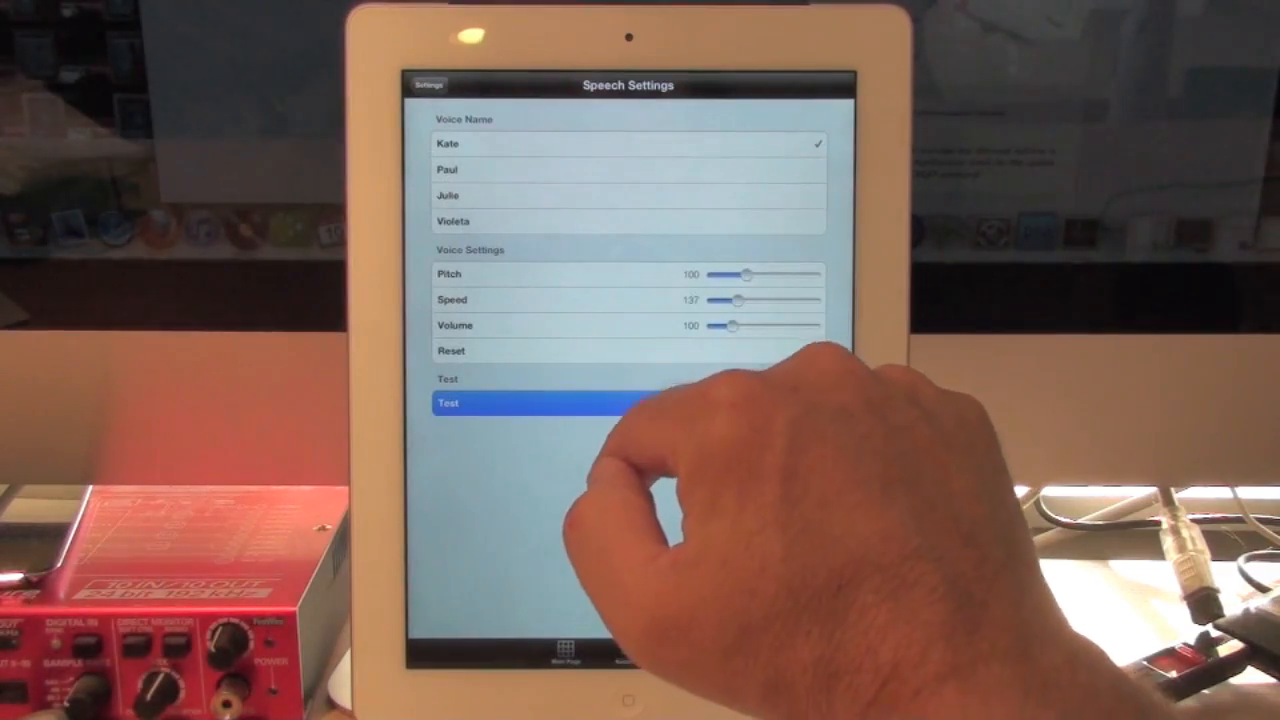
click(427, 84)
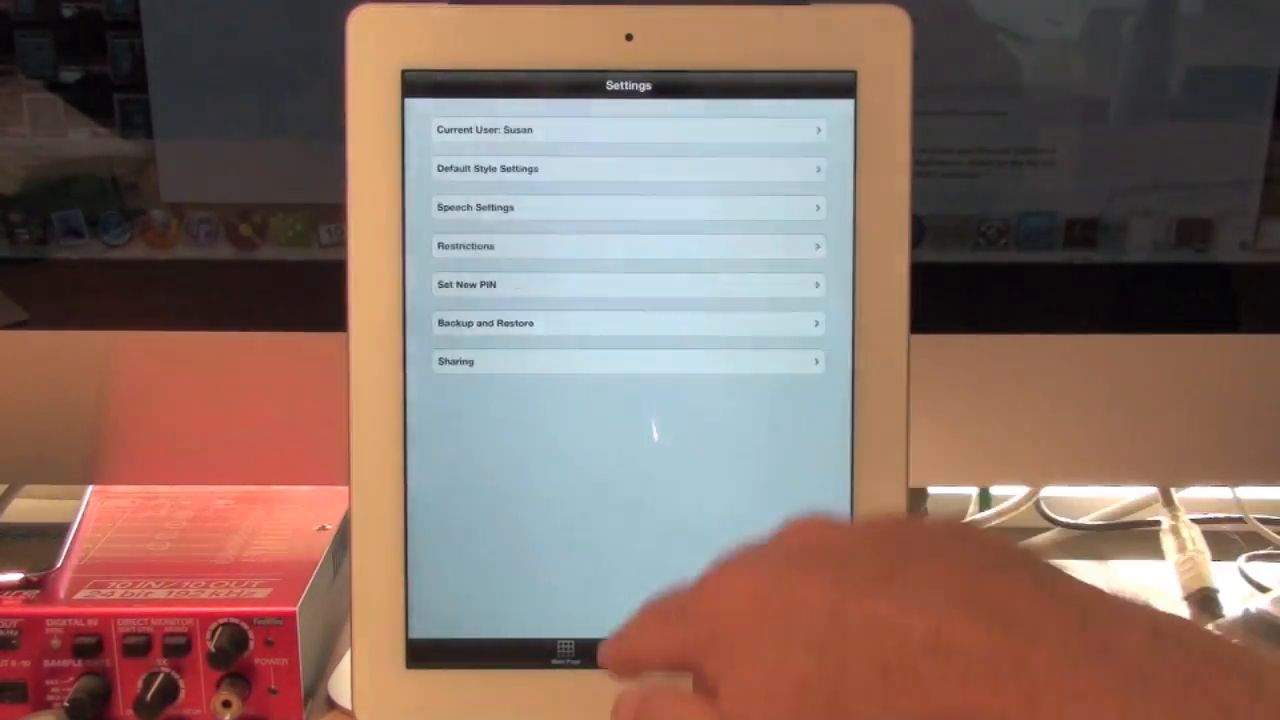
Open the Feelings page and add 'I feel' and 'Bored' to the message bar
click(562, 647)
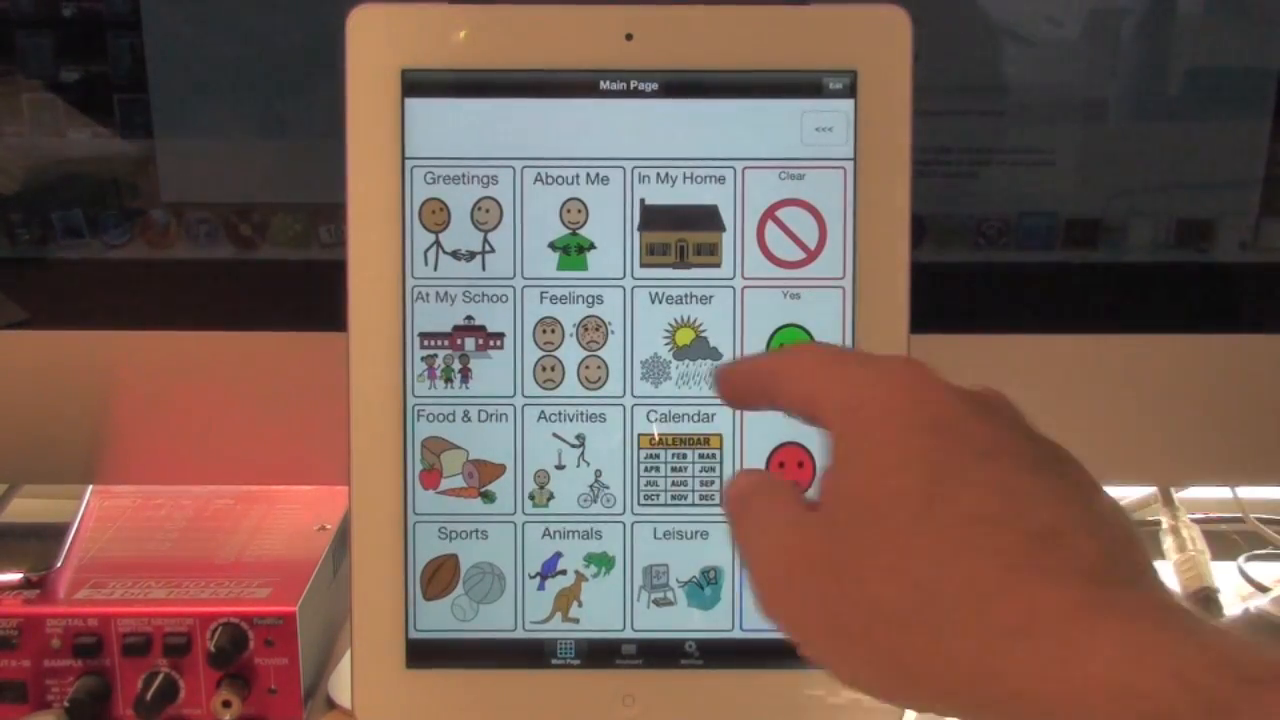
click(571, 342)
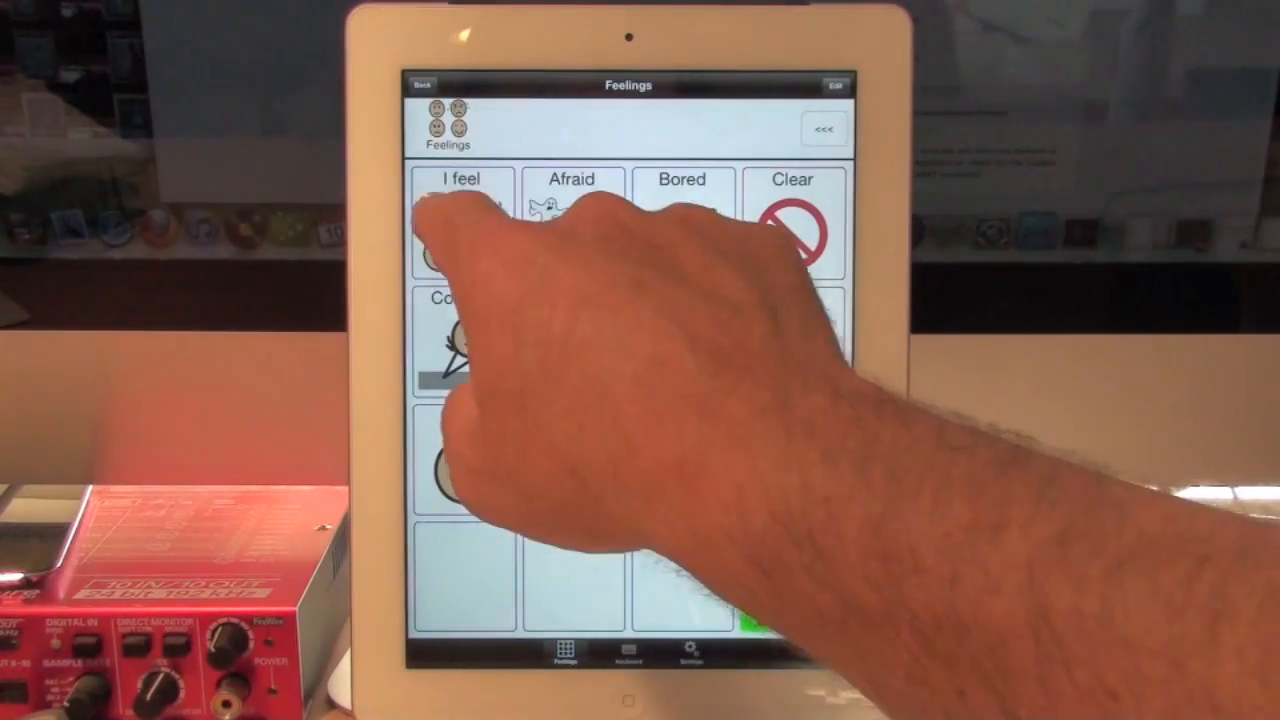
click(681, 222)
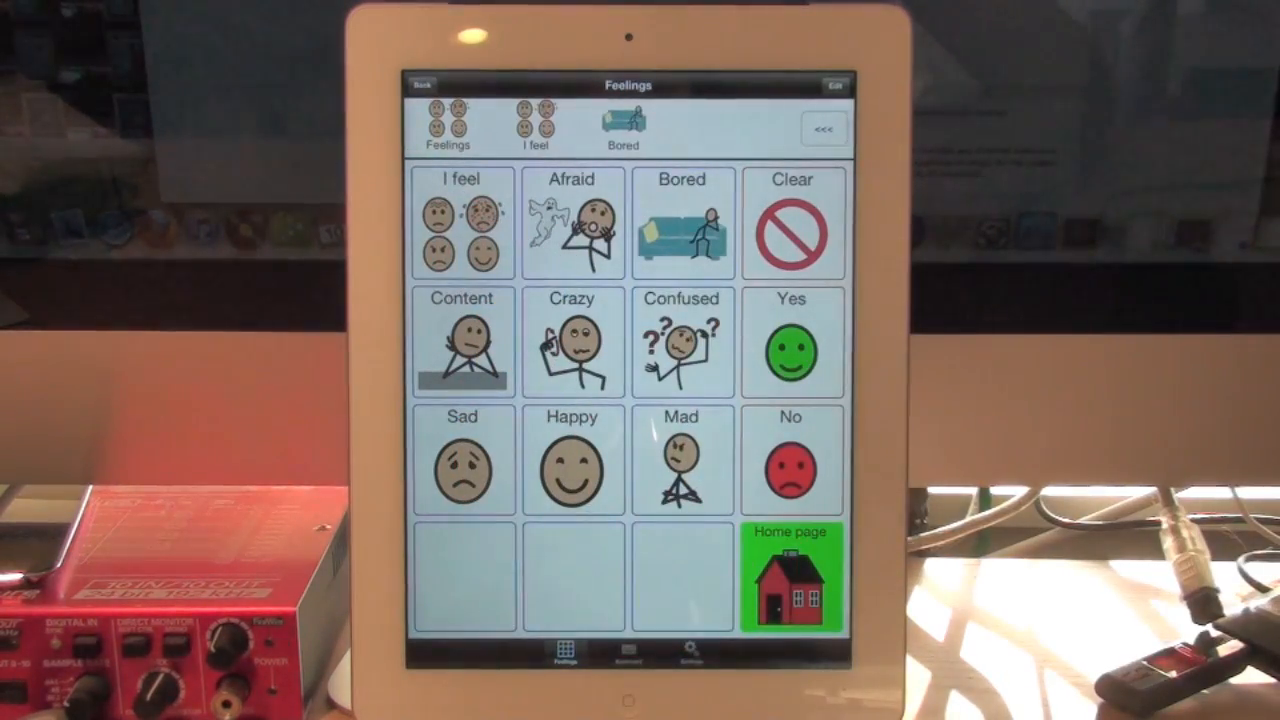